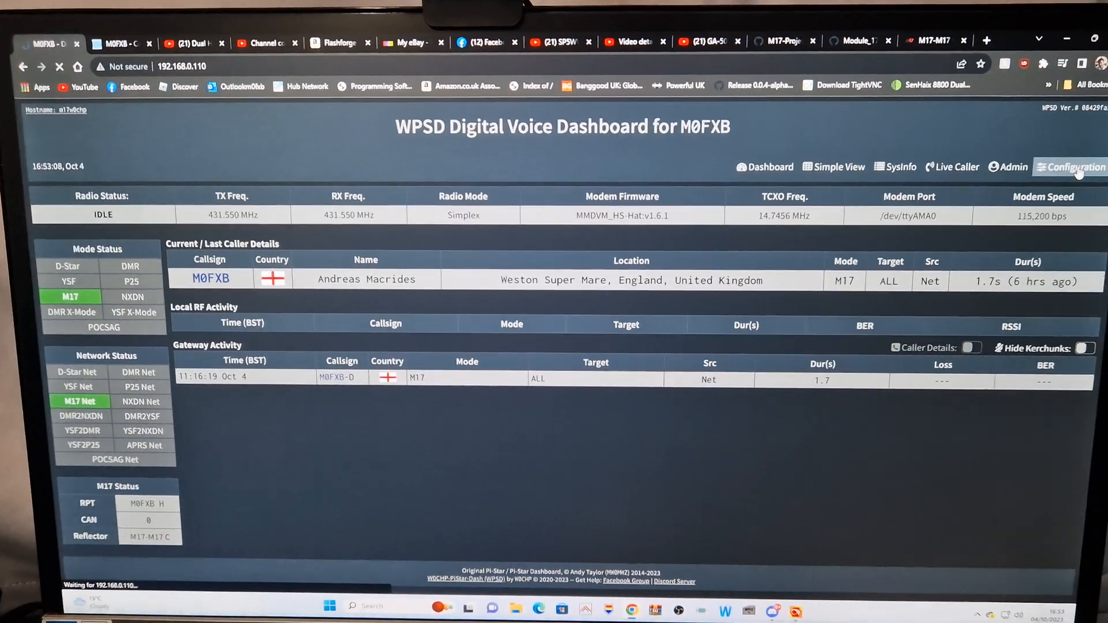
Open Configuration and scroll to the MMDVMHost modem modes with M17 enabled.
{"action": "left_click", "coordinate": [1075, 167]}
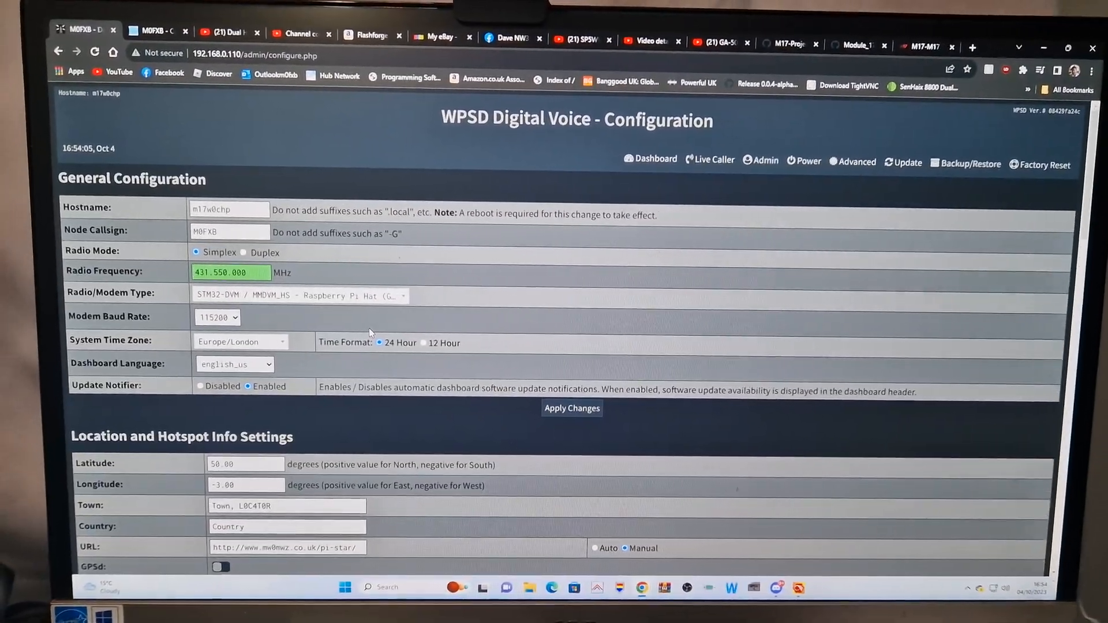
{"action": "scroll", "scroll_direction": "down", "scroll_amount": 3}
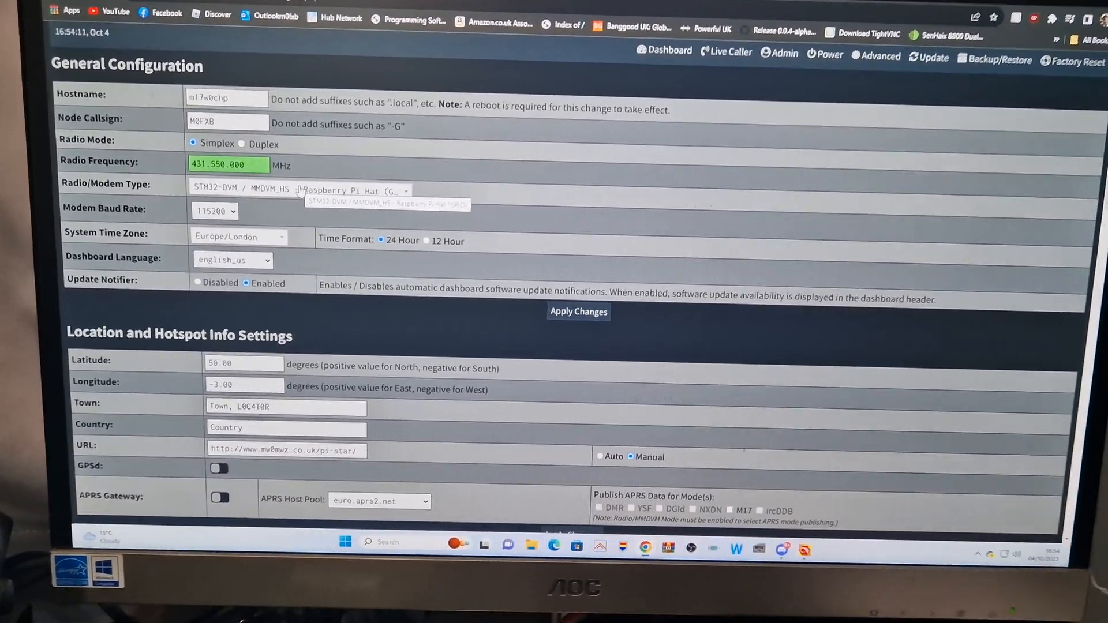
{"action": "scroll", "scroll_direction": "down", "scroll_amount": 3}
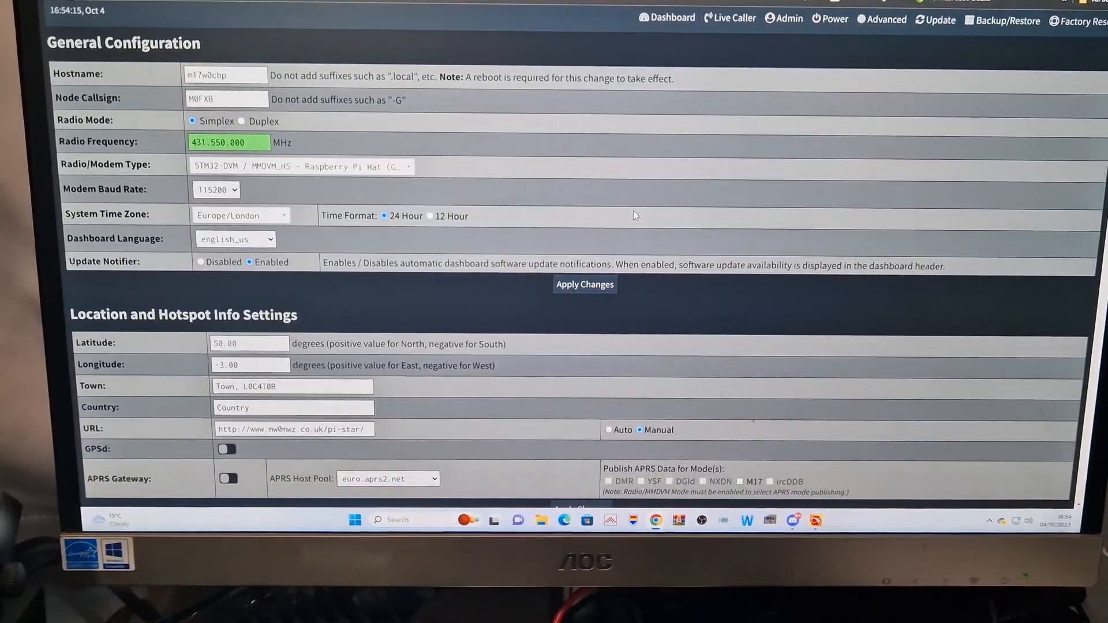
{"action": "scroll", "scroll_direction": "down", "scroll_amount": 3}
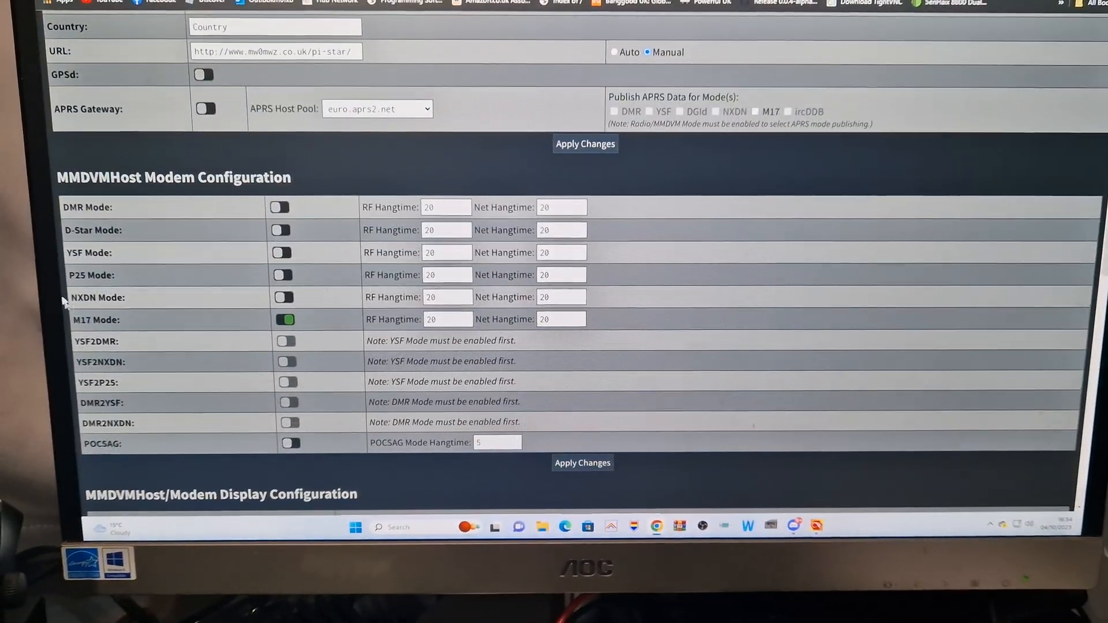
{"action": "scroll", "scroll_direction": "down", "scroll_amount": 3}
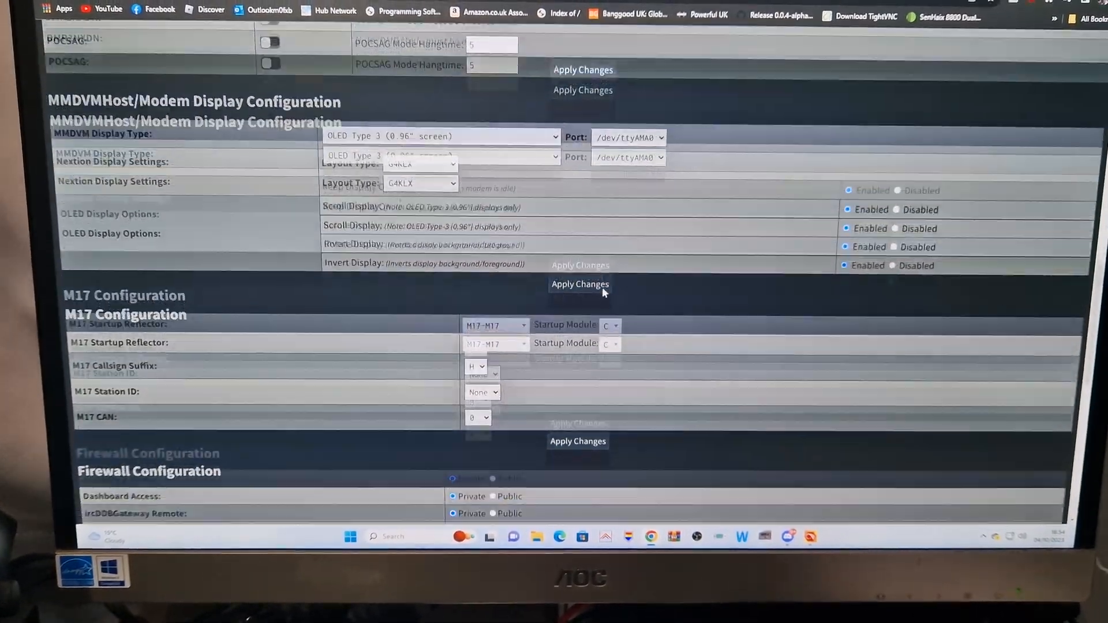
{"action": "scroll", "scroll_direction": "down", "scroll_amount": 3}
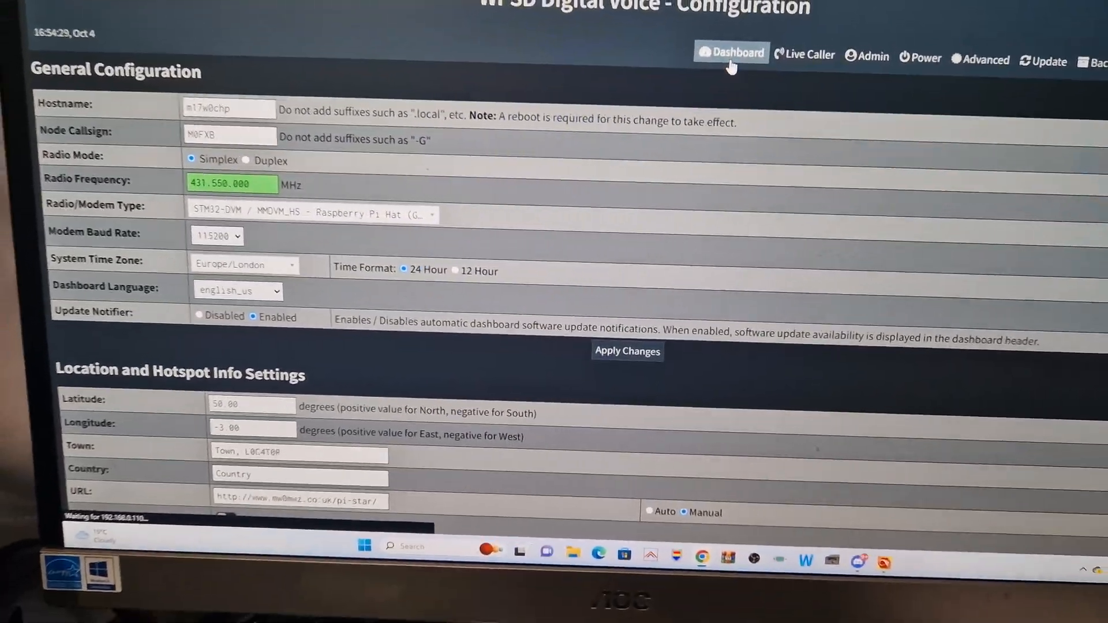
Return to the main Dashboard to see M17 standby and M0FXB-D gateway activity.
{"action": "left_click", "coordinate": [731, 53]}
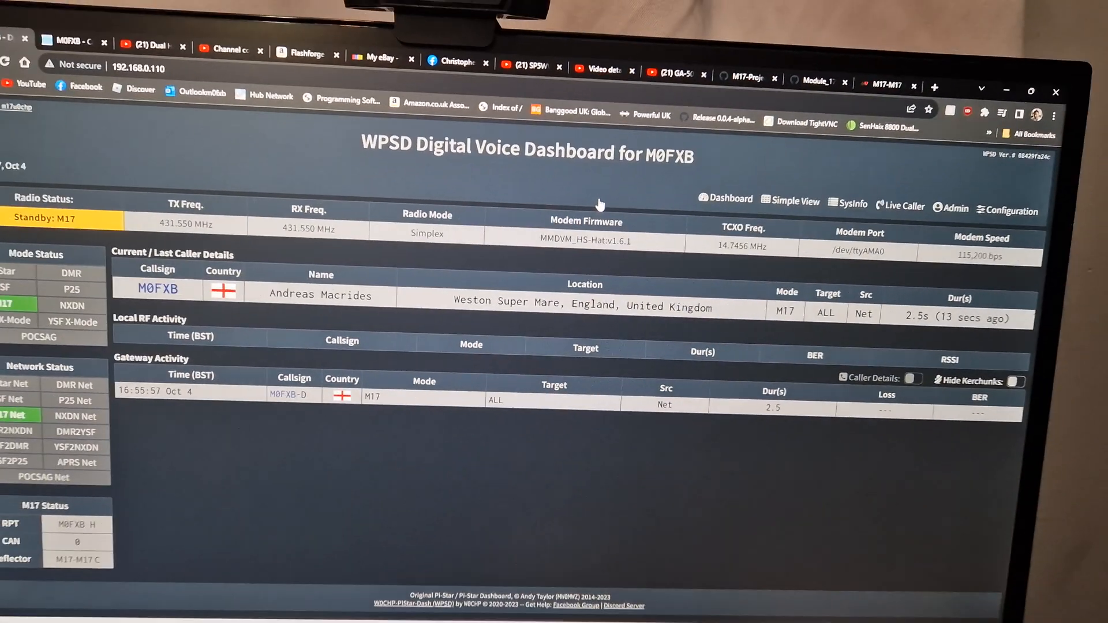